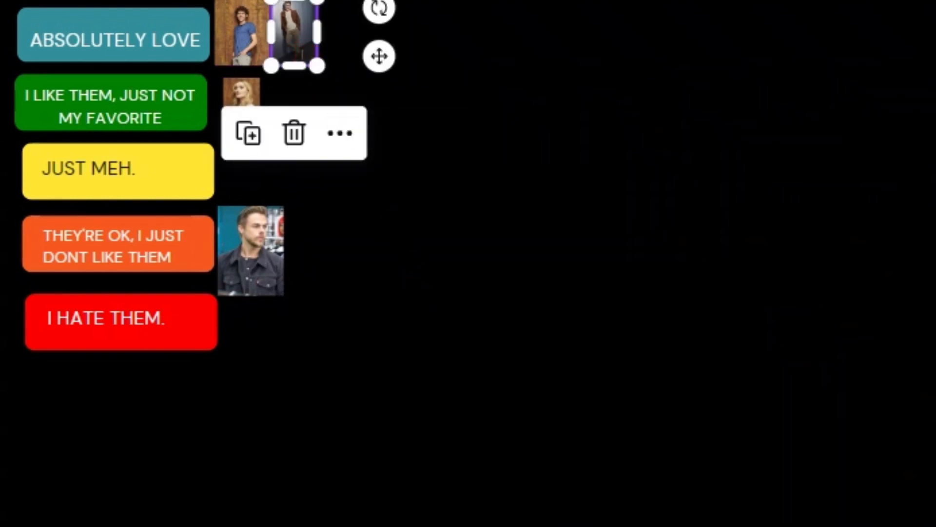
Place a third character photo beside the ABSOLUTELY LOVE photos and resize the green-row photo to match
left_click(518, 397)
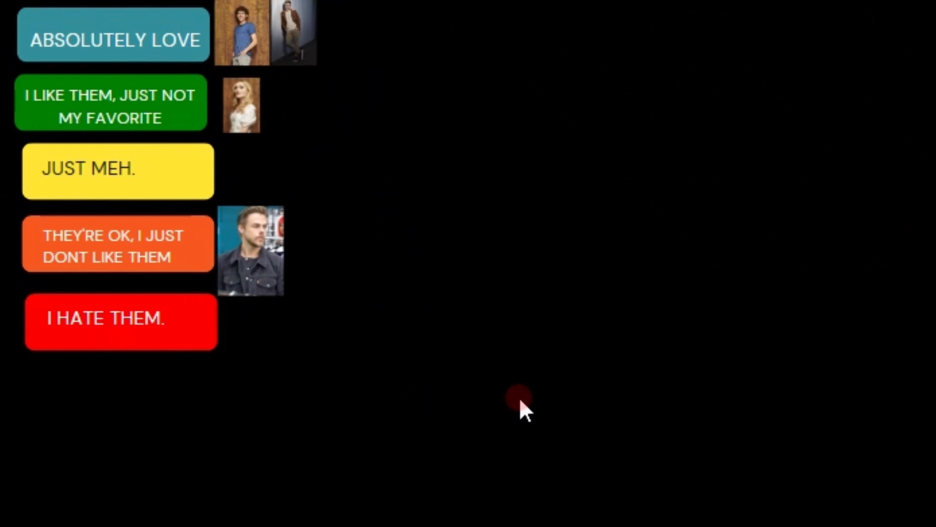
scroll("down", 3)
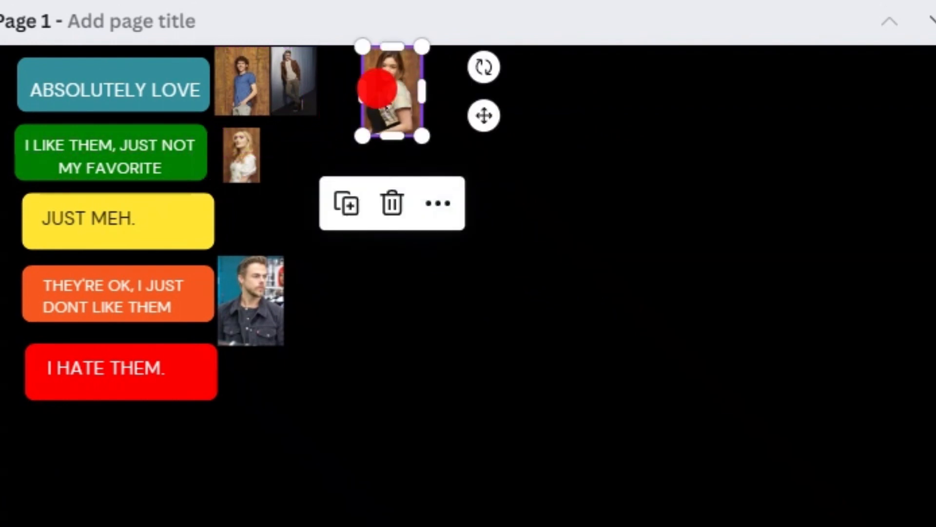
left_click_drag(391, 90, 349, 90)
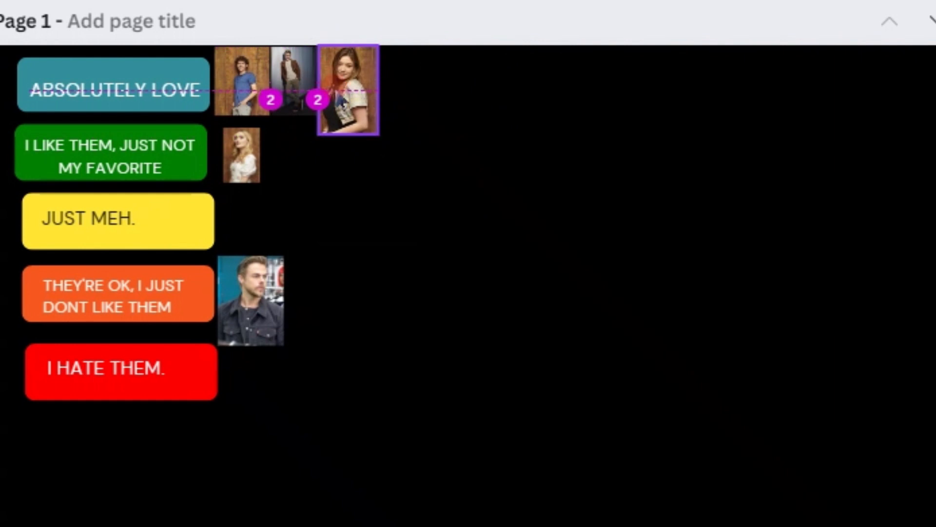
left_click(239, 156)
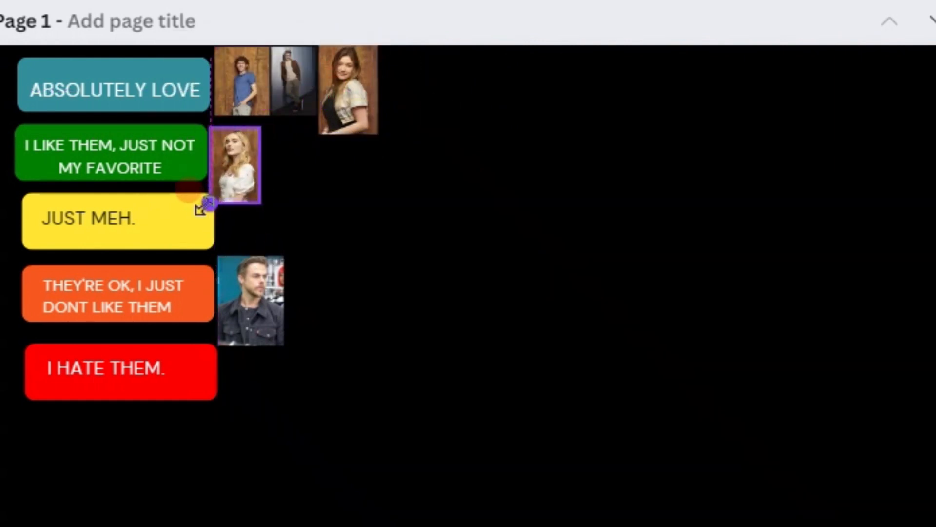
left_click(238, 165)
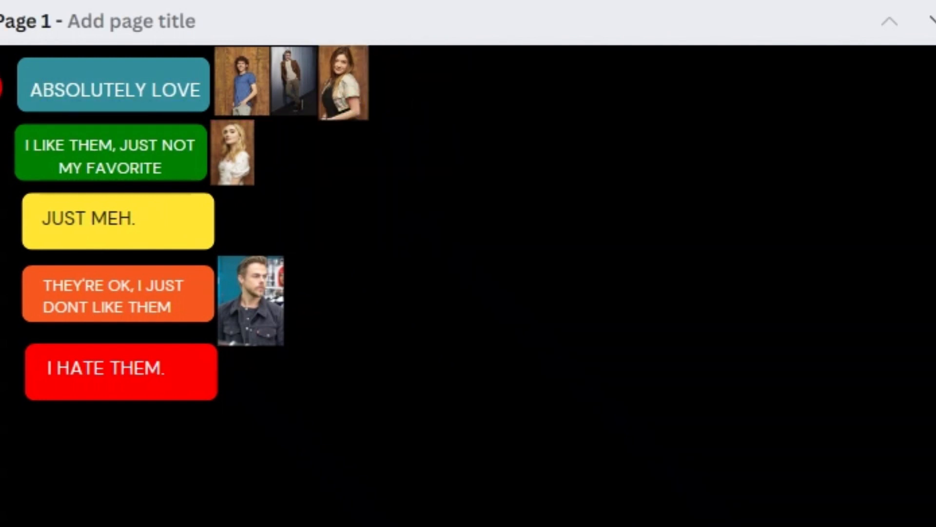
Drop one photo beside the I HATE THEM label and a second into the green I LIKE THEM row
left_click(114, 89)
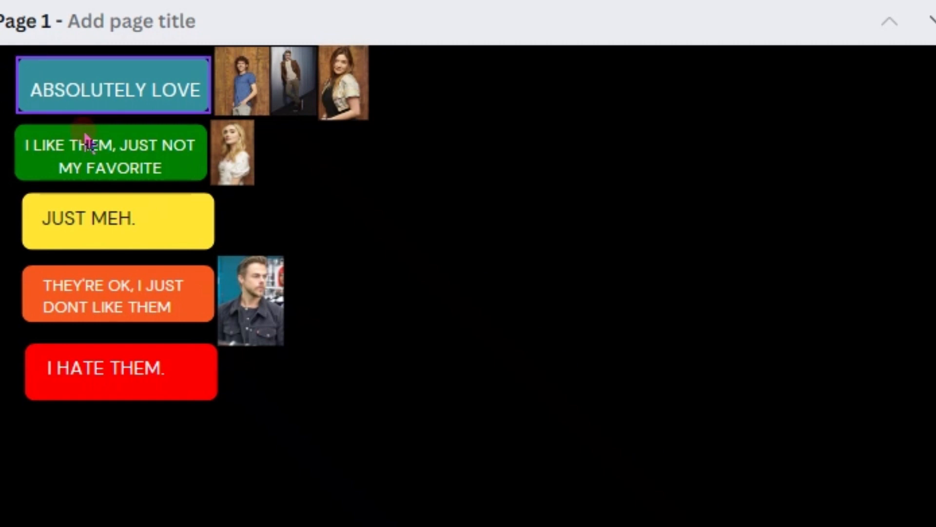
scroll("down", 3)
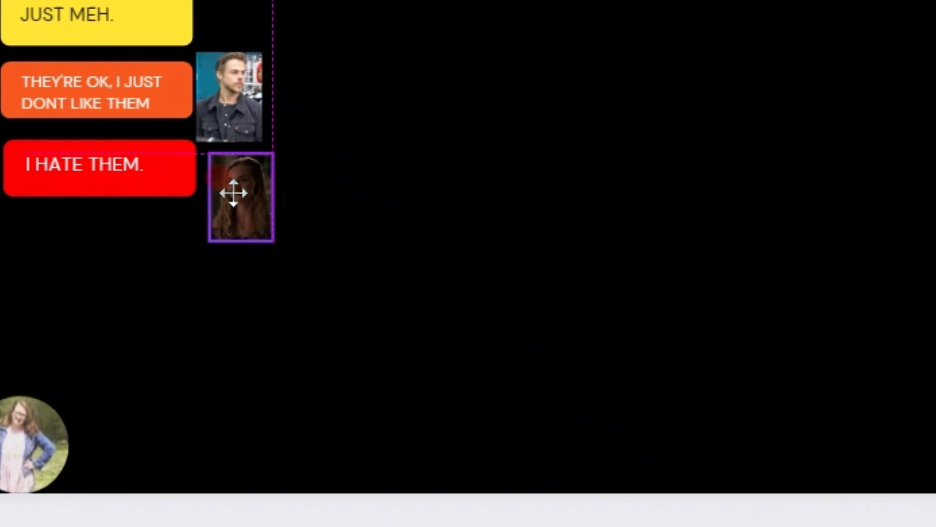
left_click(239, 197)
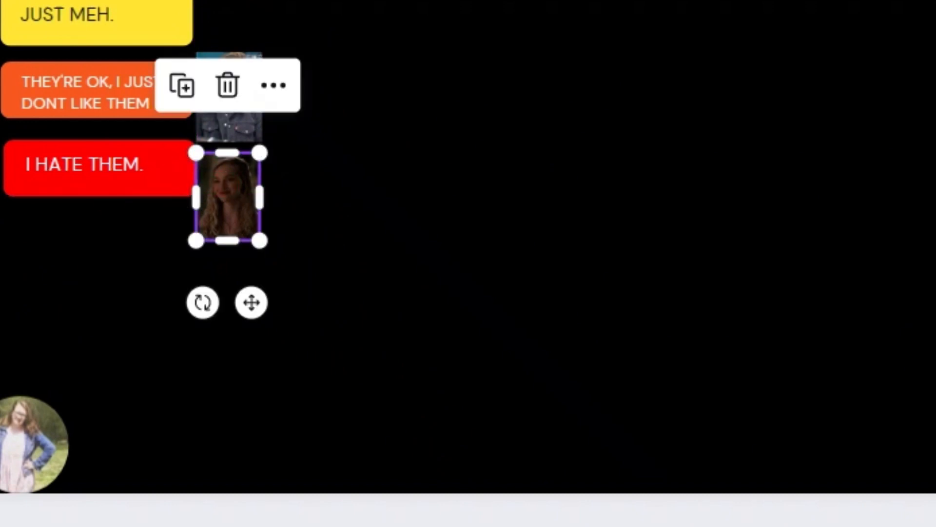
left_click(727, 293)
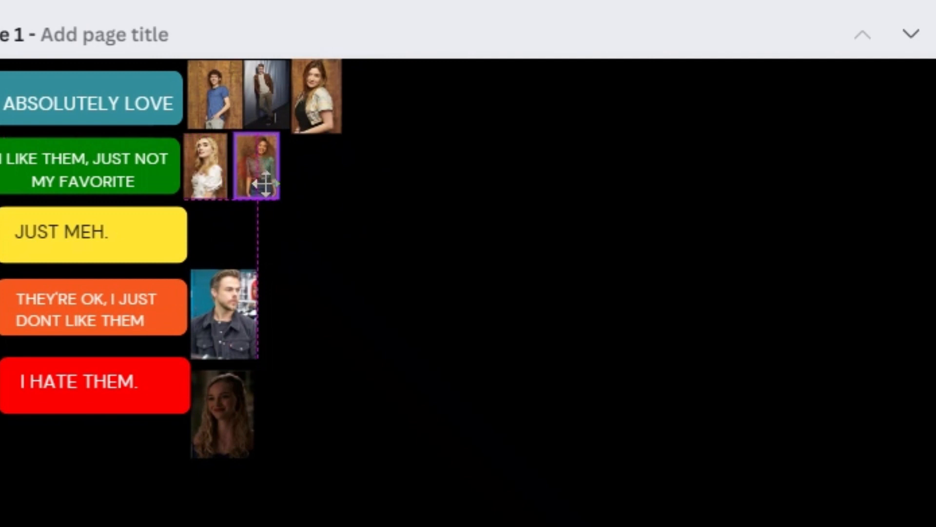
left_click(255, 166)
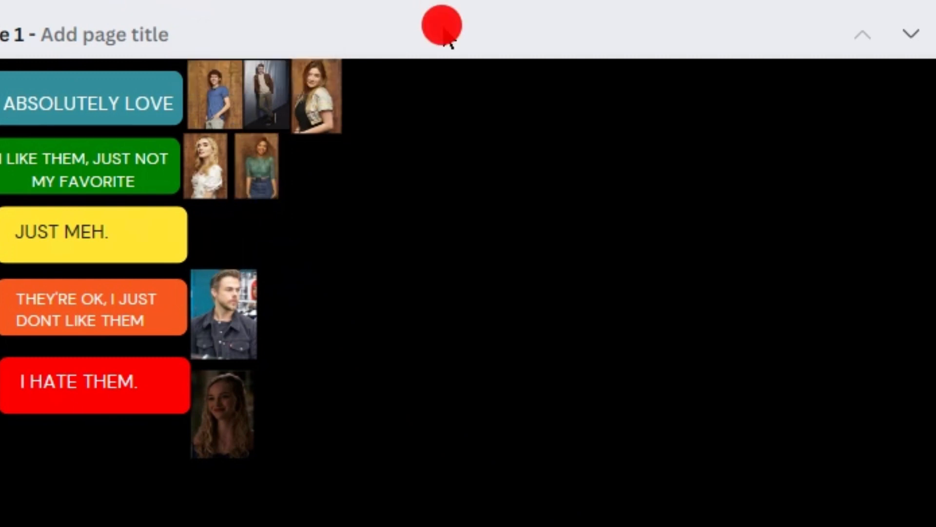
Shrink the large denim-jacket photo from page 2 and set it as the third green-row photo
scroll("down", 3)
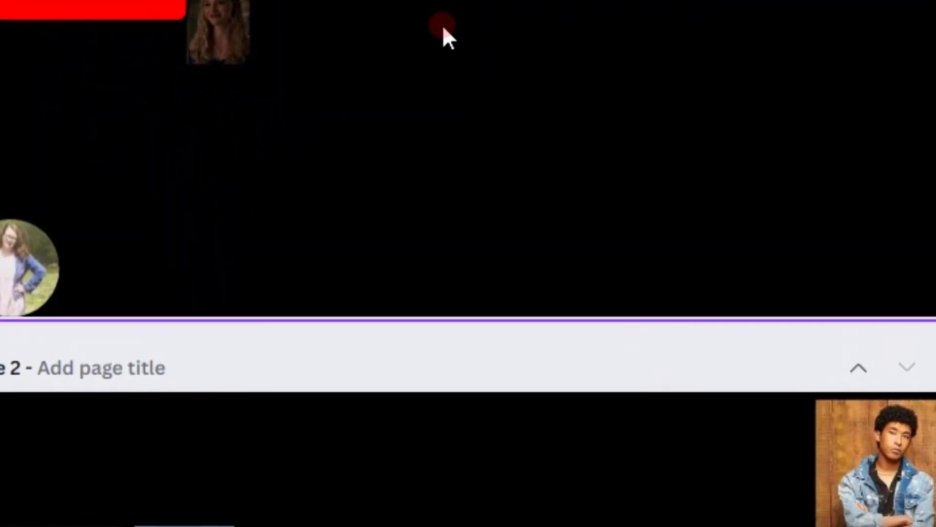
scroll("down", 3)
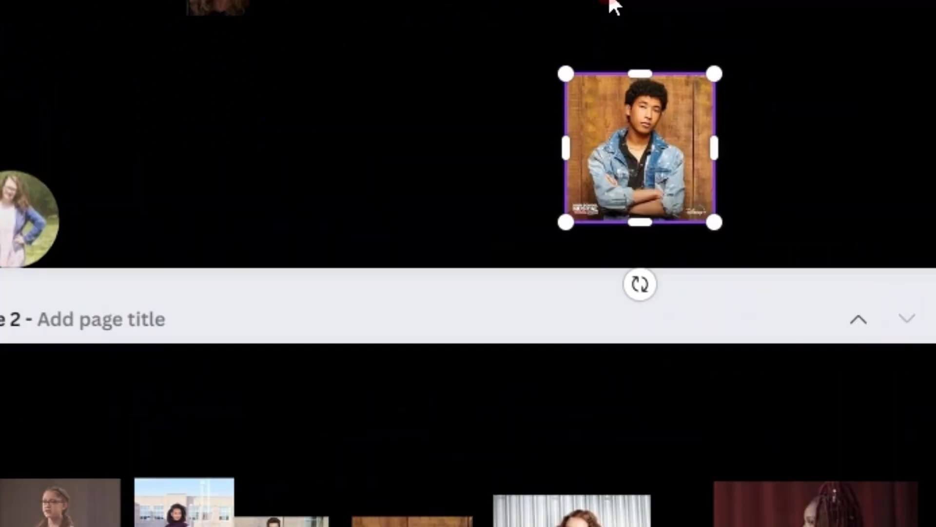
scroll("down", 3)
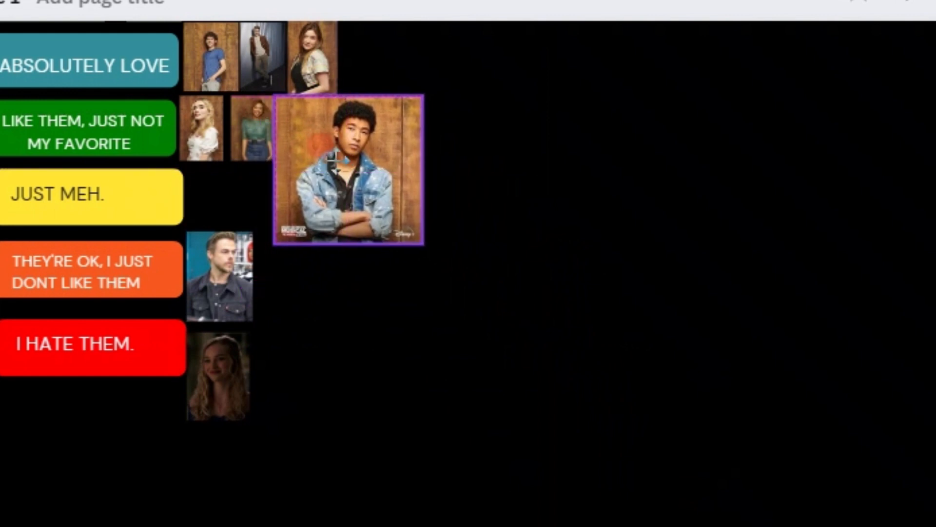
left_click(349, 174)
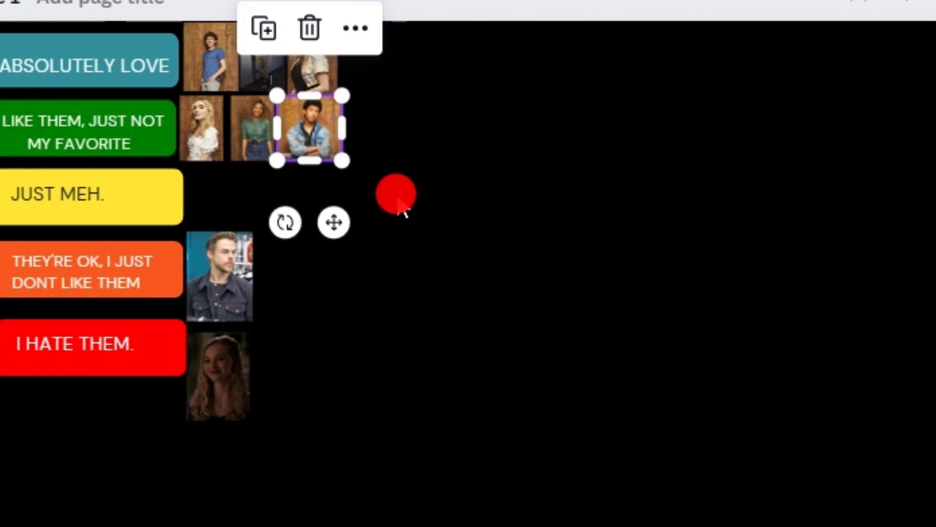
left_click(394, 194)
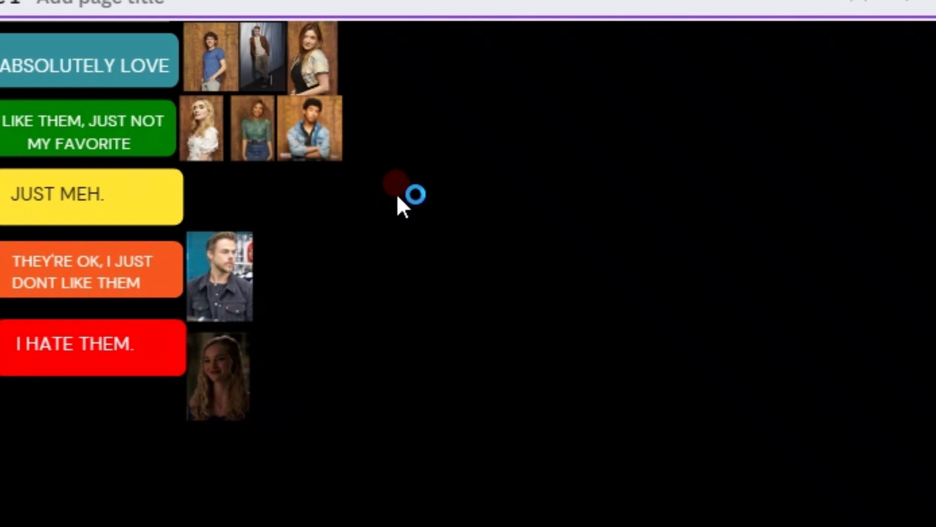
scroll("down", 3)
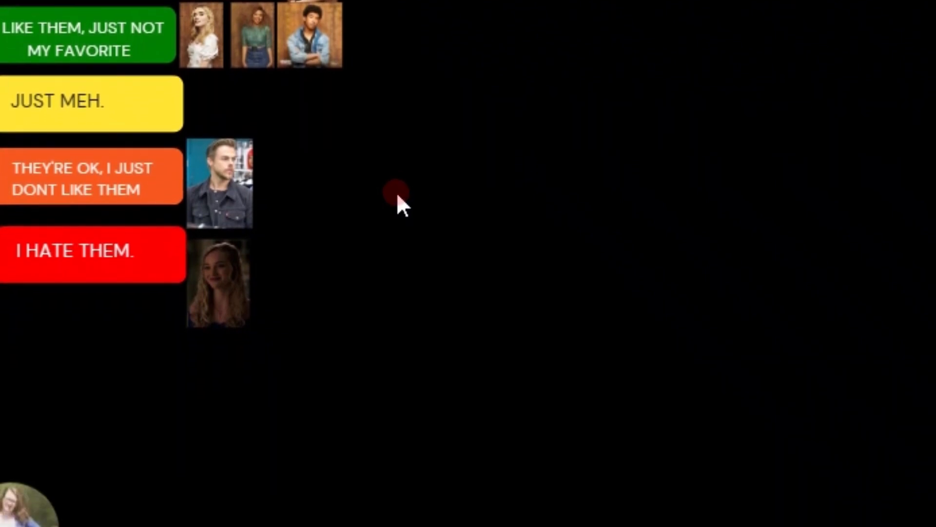
Drop the schoolyard photo from page 2 into the top ABSOLUTELY LOVE row, aligned with the guides
scroll("down", 3)
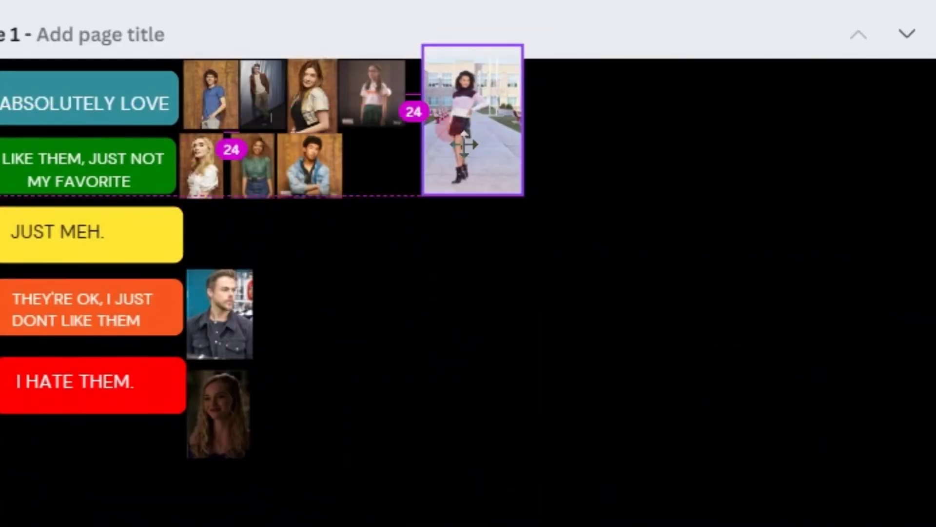
left_click(473, 122)
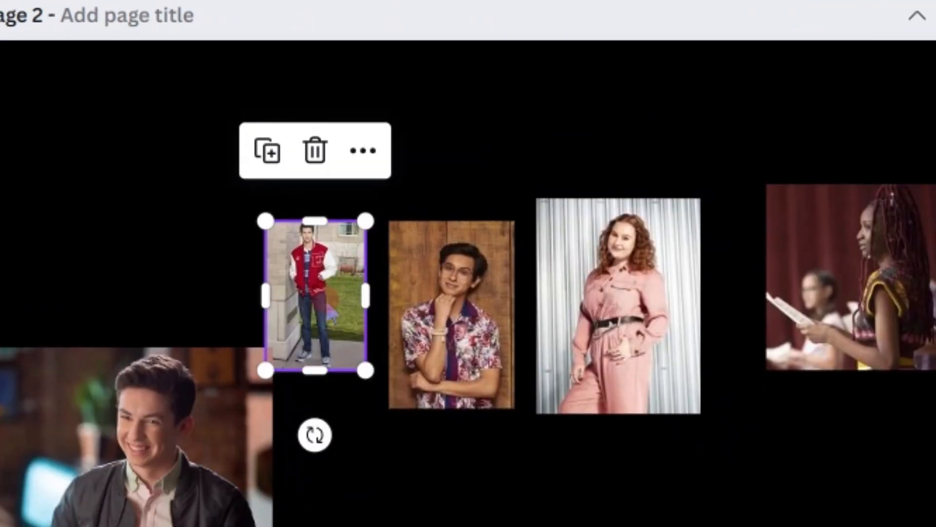
Move the floral-shirt photo into ABSOLUTELY LOVE and the red-jacket photo into the green row
left_click(314, 150)
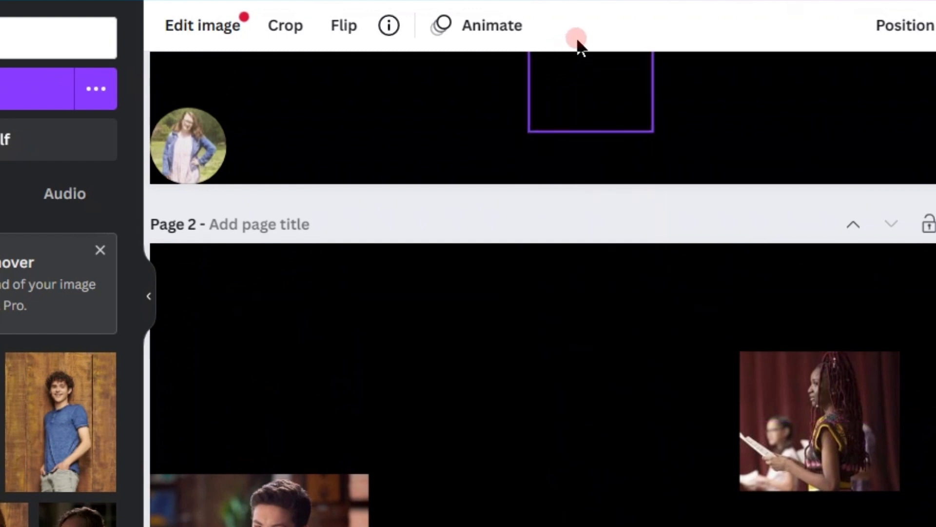
Place the pink-jumpsuit photo in the top row, two photos in JUST MEH, and the smiling photo beside I HATE THEM
scroll("up", 3)
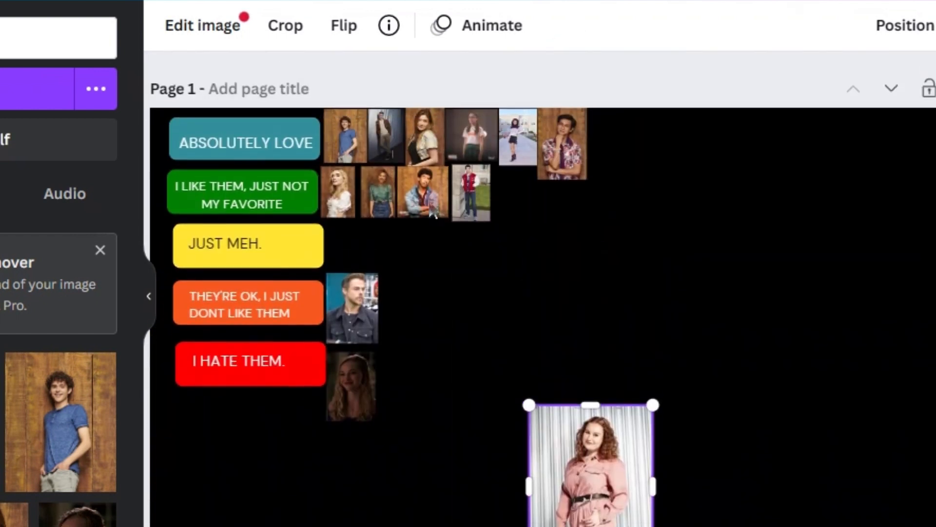
left_click(591, 460)
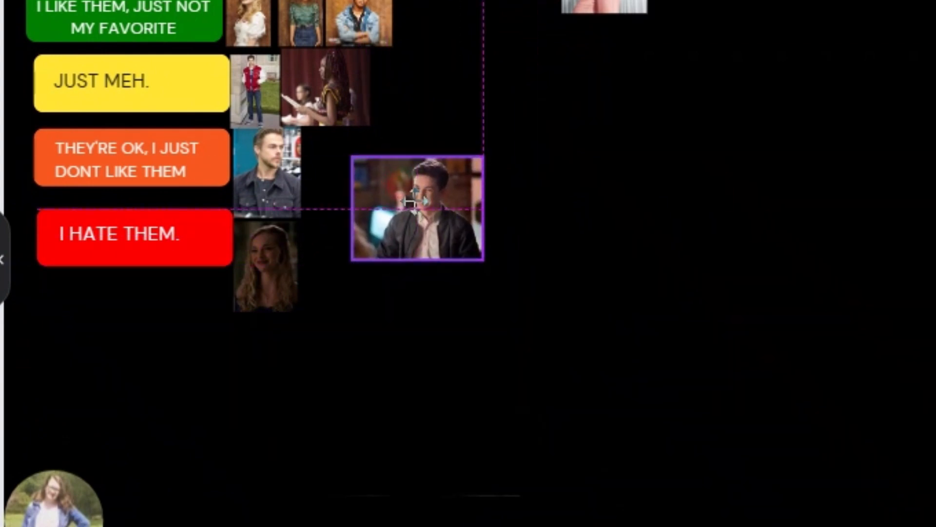
left_click(416, 206)
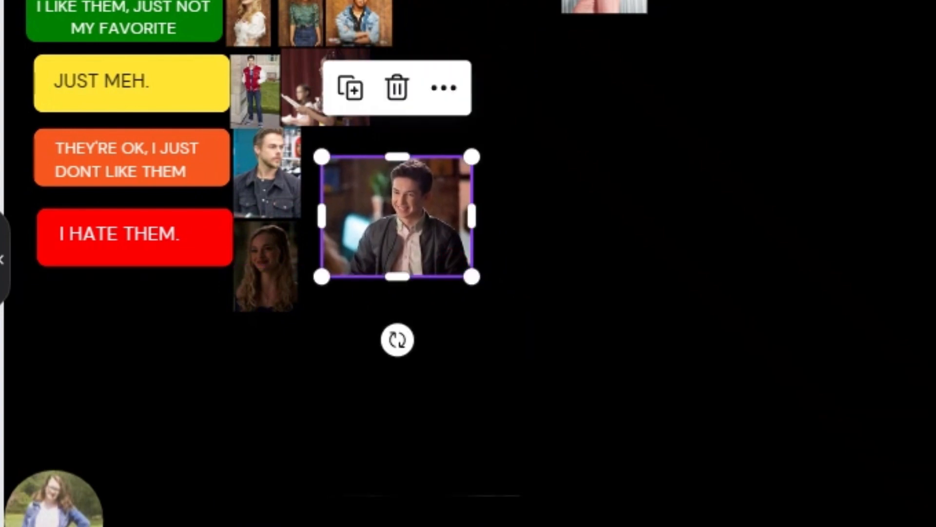
scroll("up", 3)
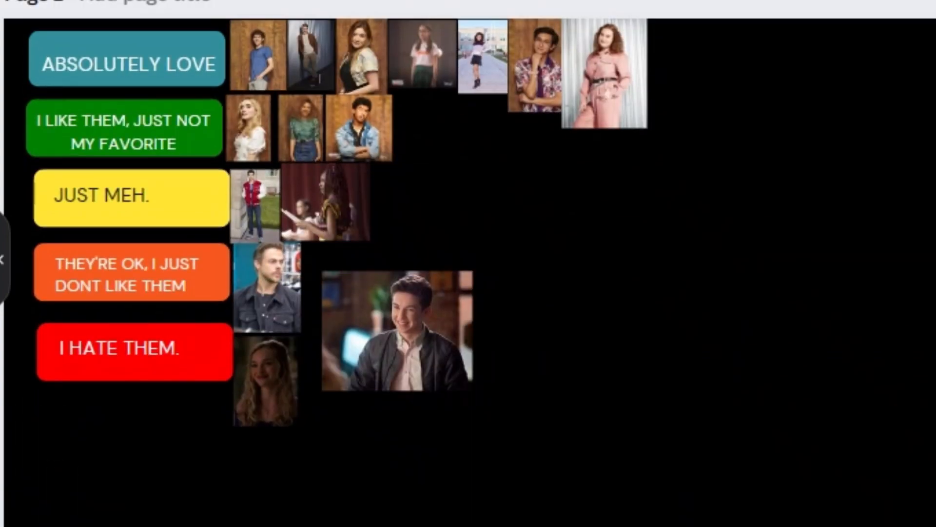